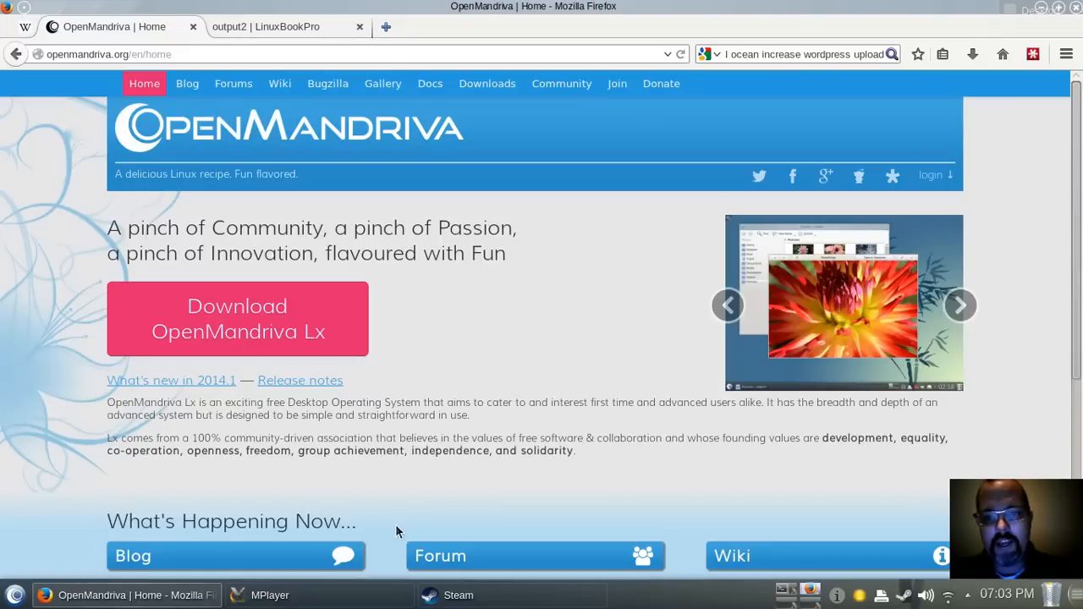
Scroll the OpenMandriva website, visit the LinuxBookPro post tab, then return home.
{"action": "left_click", "coordinate": [960, 305]}
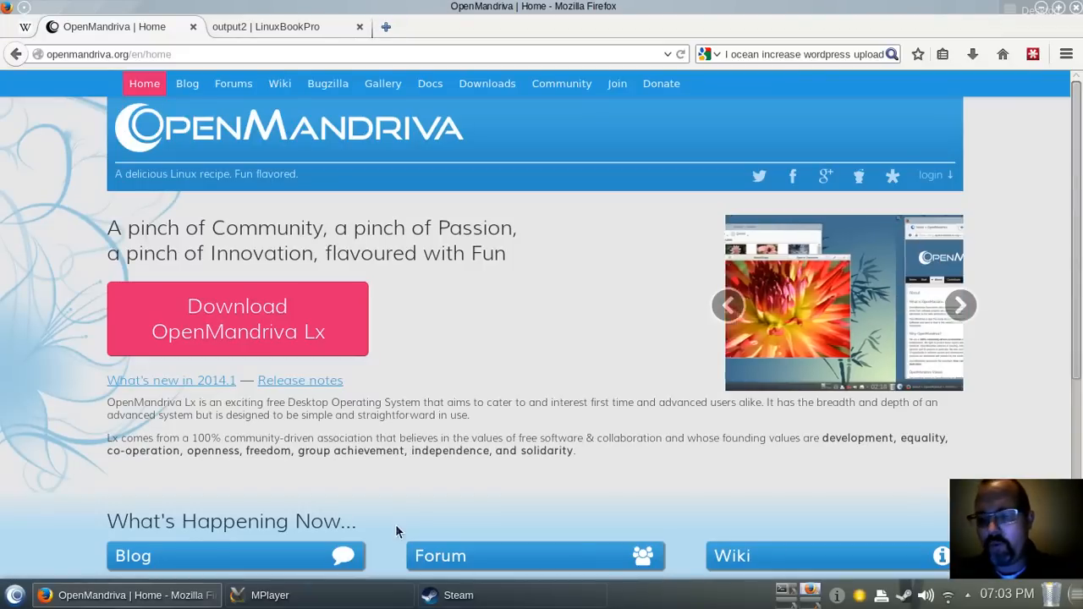
{"action": "left_click", "coordinate": [959, 304]}
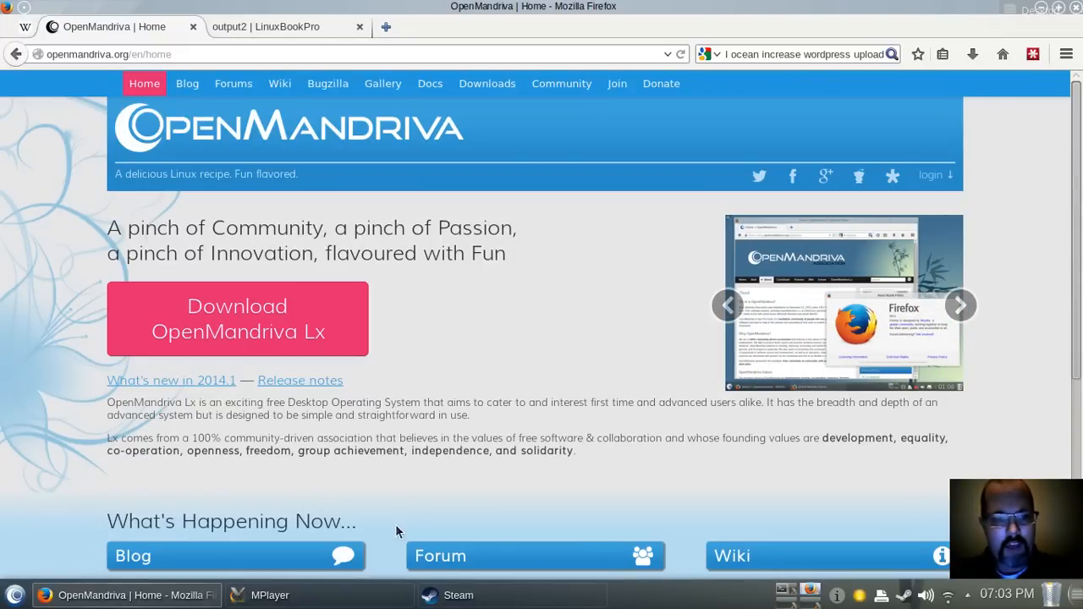
{"action": "scroll", "scroll_direction": "down", "scroll_amount": 3}
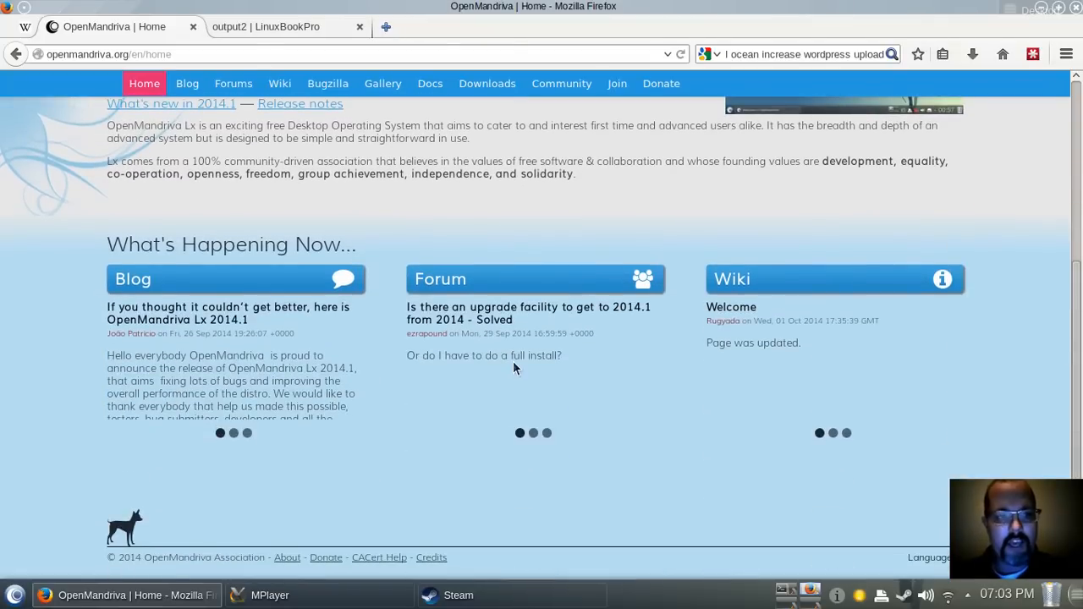
{"action": "scroll", "scroll_direction": "up", "scroll_amount": 3}
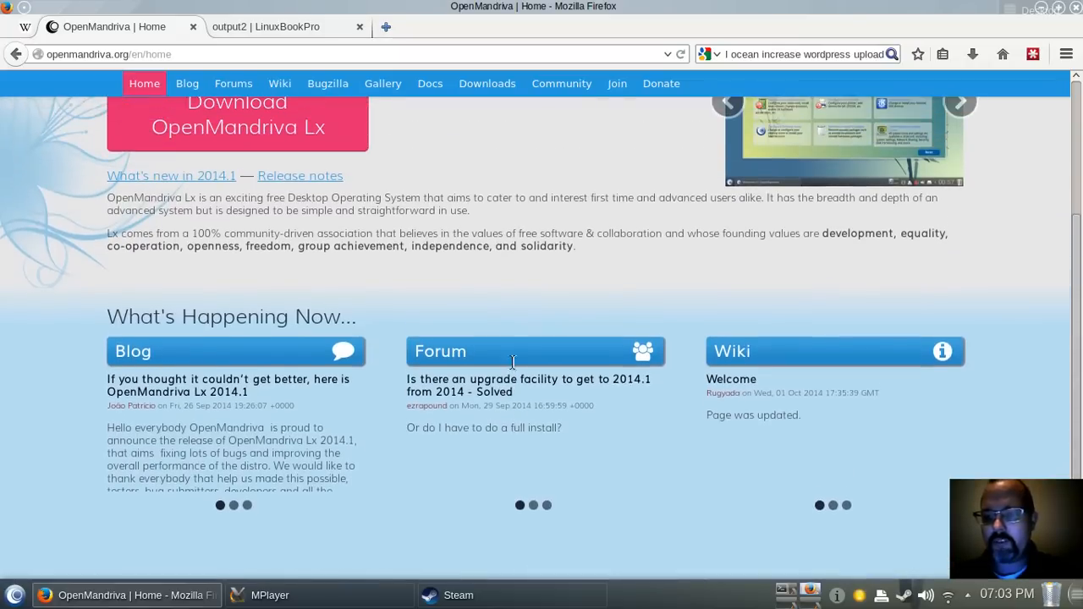
{"action": "scroll", "scroll_direction": "up", "scroll_amount": 3}
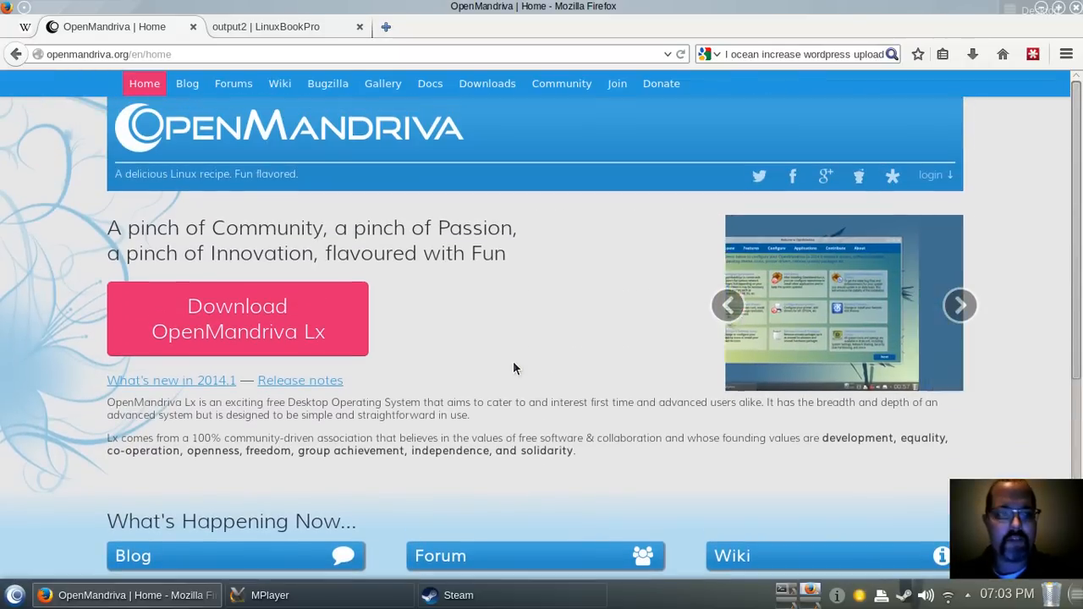
{"action": "left_click", "coordinate": [960, 306]}
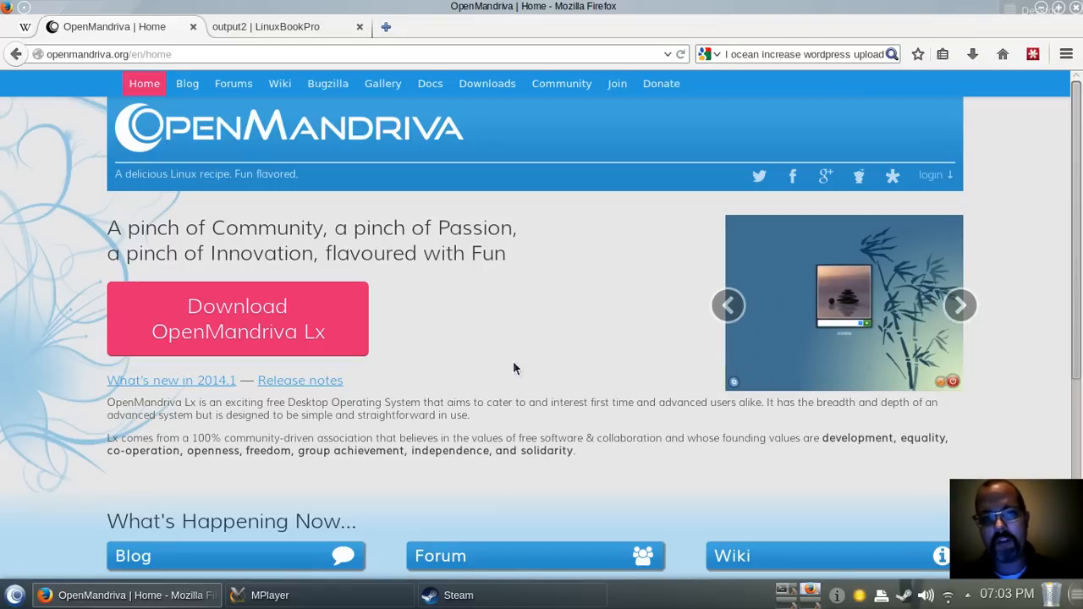
{"action": "scroll", "scroll_direction": "down", "scroll_amount": 3}
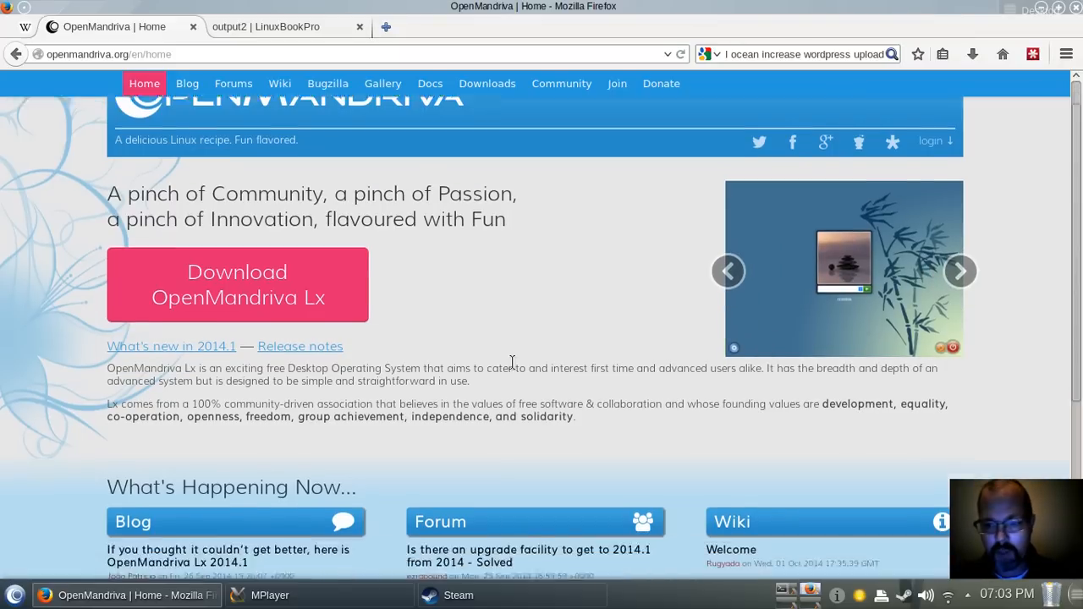
{"action": "scroll", "scroll_direction": "down", "scroll_amount": 3}
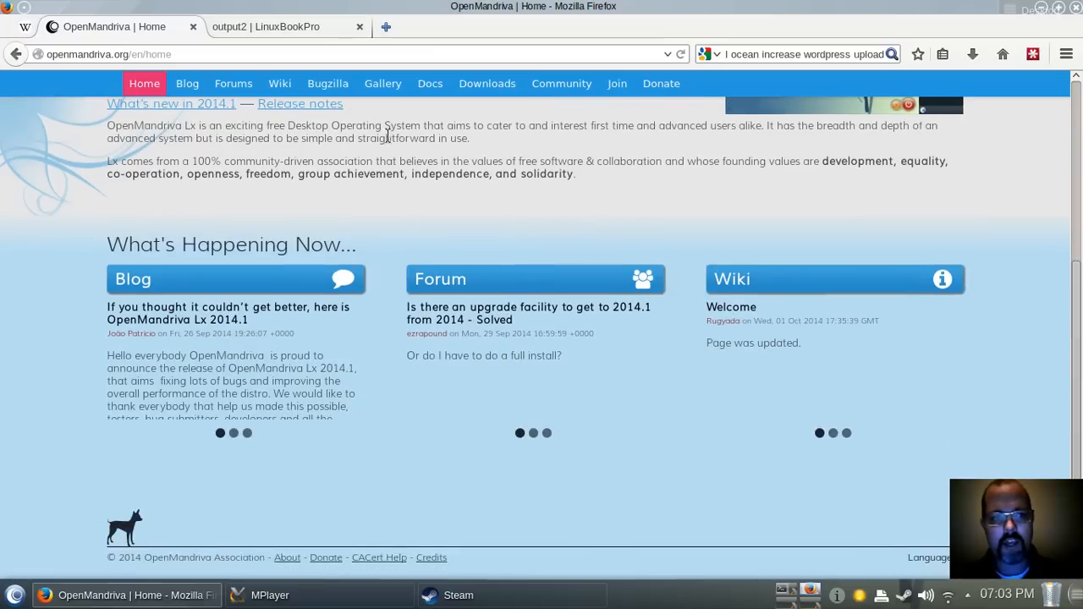
{"action": "scroll", "scroll_direction": "up", "scroll_amount": 3}
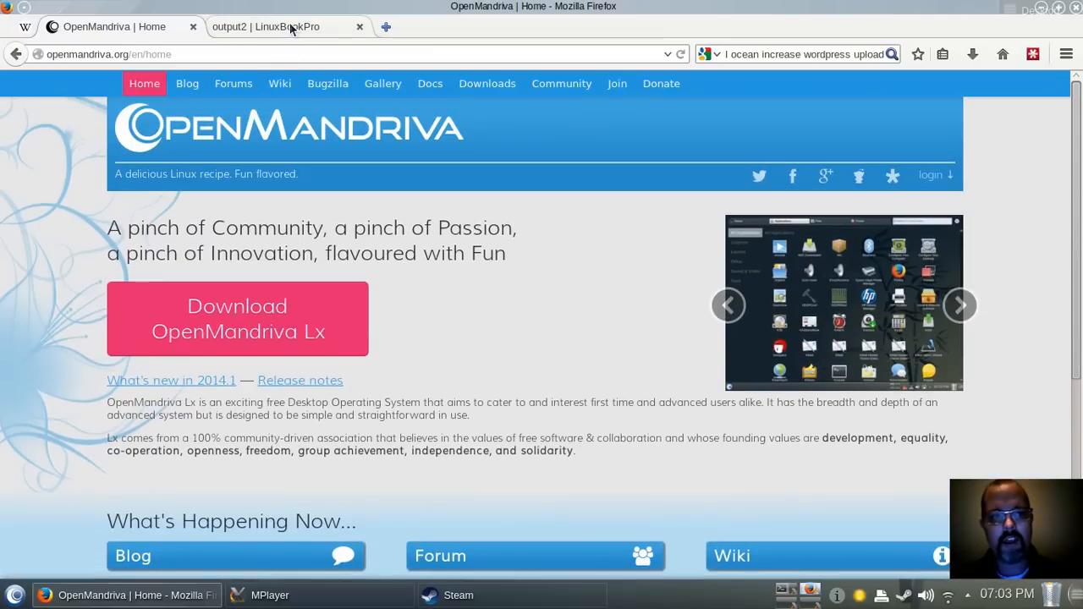
{"action": "left_click", "coordinate": [266, 26]}
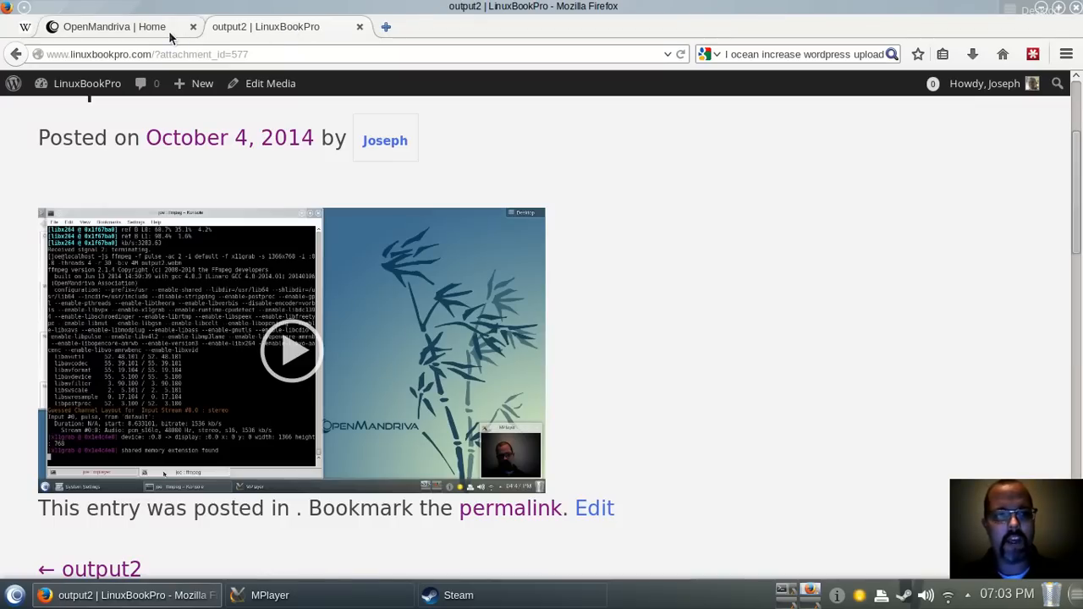
{"action": "left_click", "coordinate": [102, 26]}
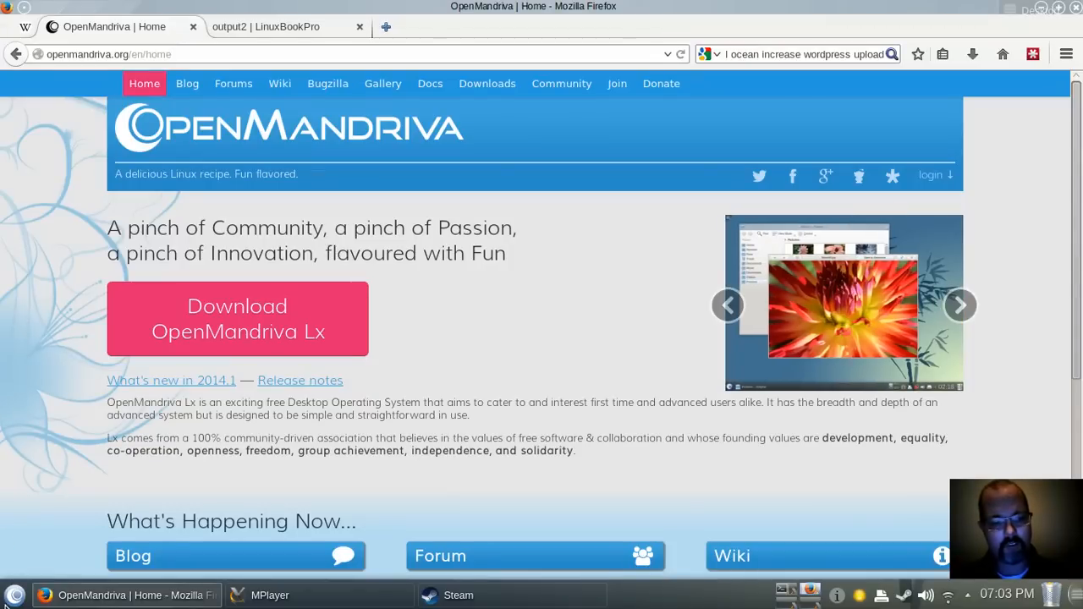
Open the Kicker application menu and browse the Tools category applications.
{"action": "left_click", "coordinate": [20, 594]}
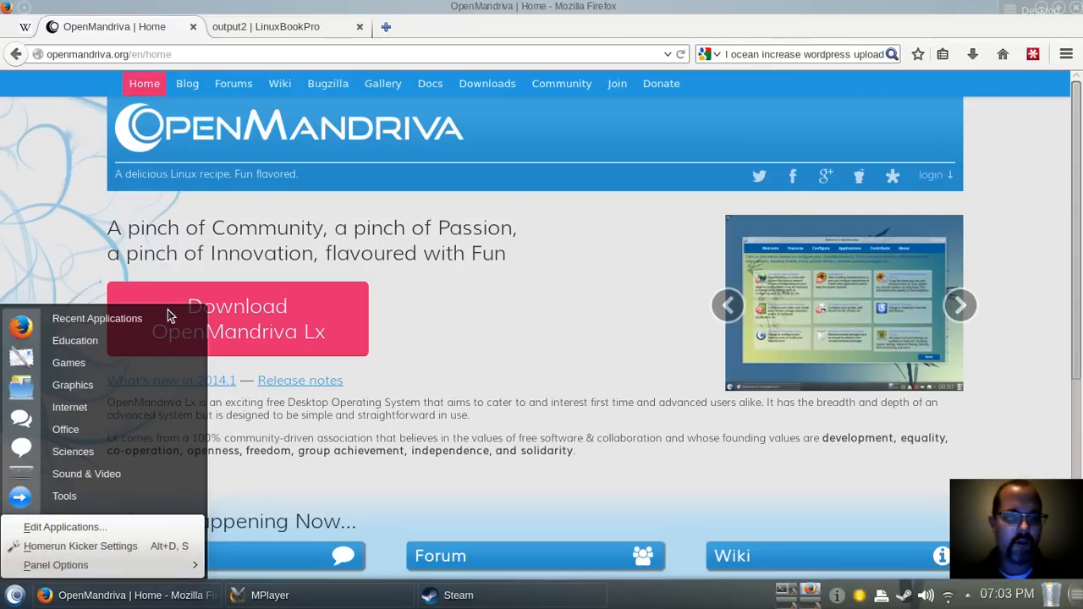
{"action": "mouse_move", "coordinate": [121, 342]}
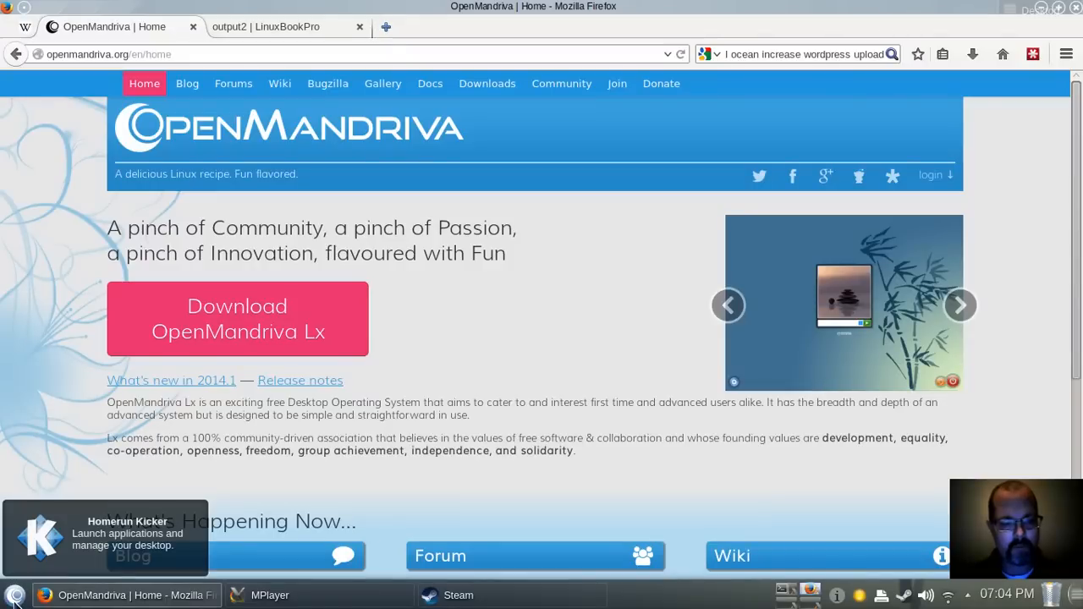
{"action": "left_click", "coordinate": [12, 595]}
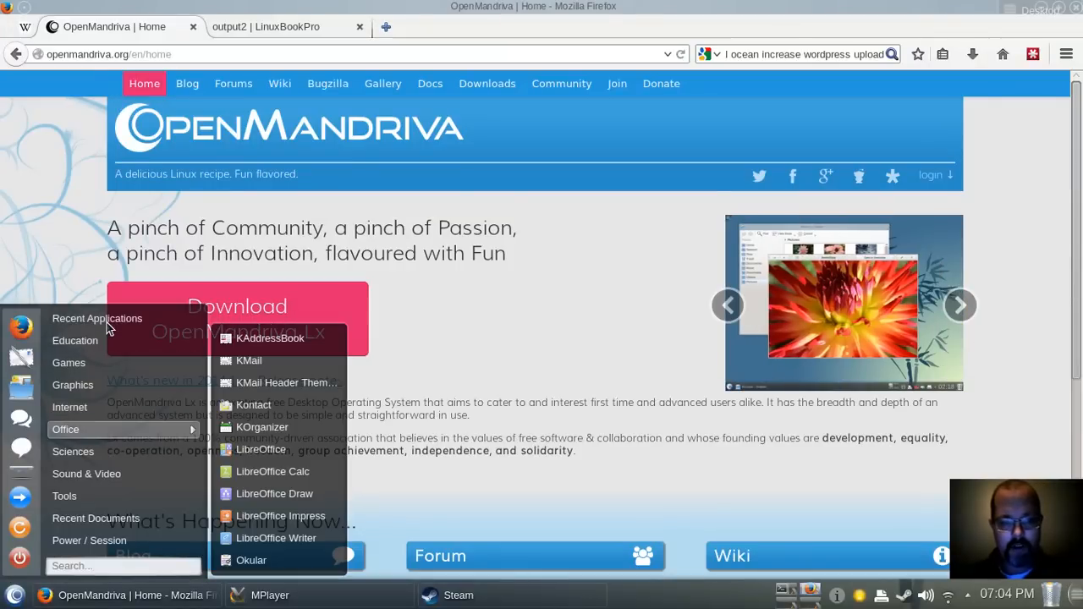
{"action": "mouse_move", "coordinate": [72, 451]}
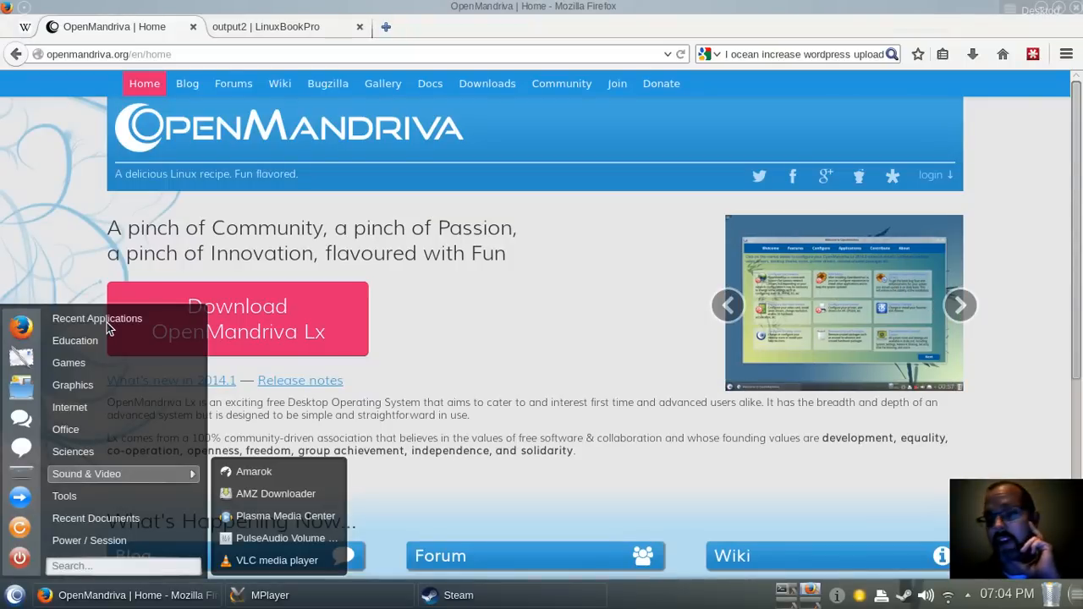
{"action": "left_click", "coordinate": [64, 496]}
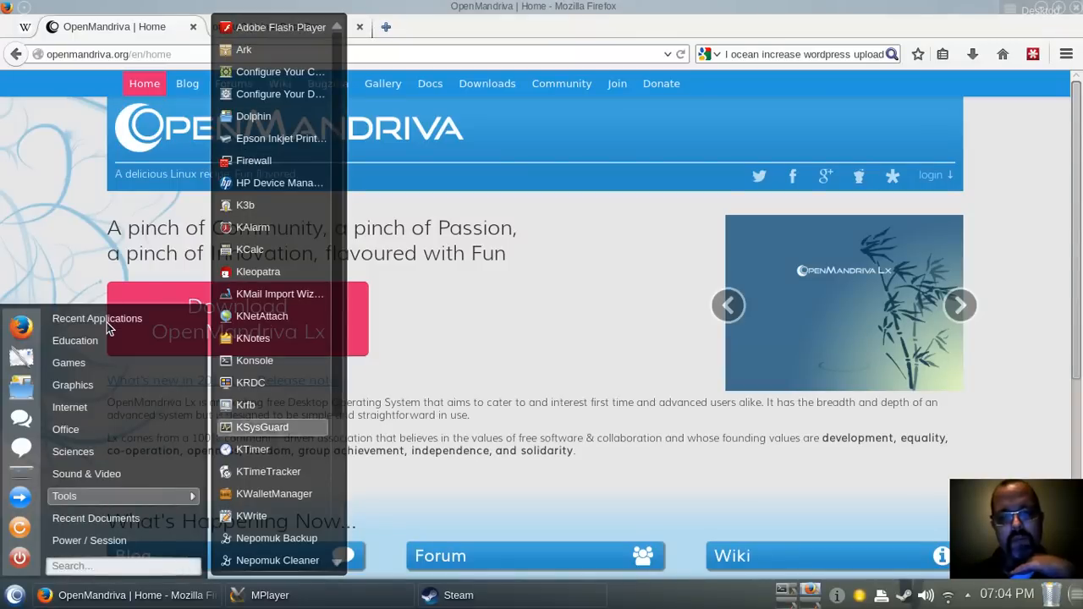
{"action": "scroll", "scroll_direction": "down", "scroll_amount": 3}
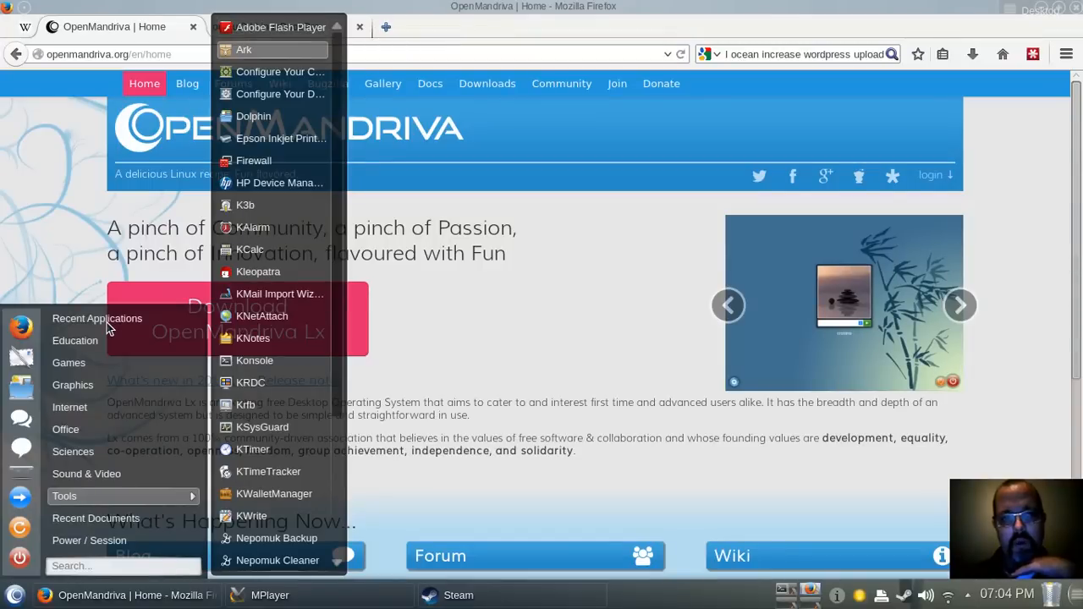
{"action": "mouse_move", "coordinate": [279, 71]}
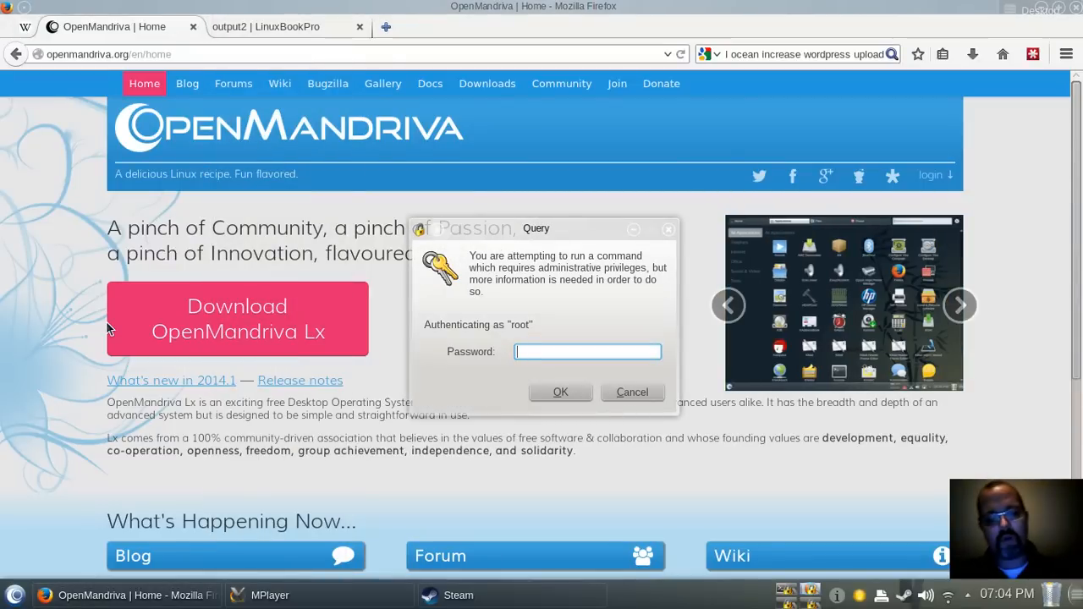
Enter the root password in the authentication dialog and confirm with OK.
{"action": "type", "text": "password"}
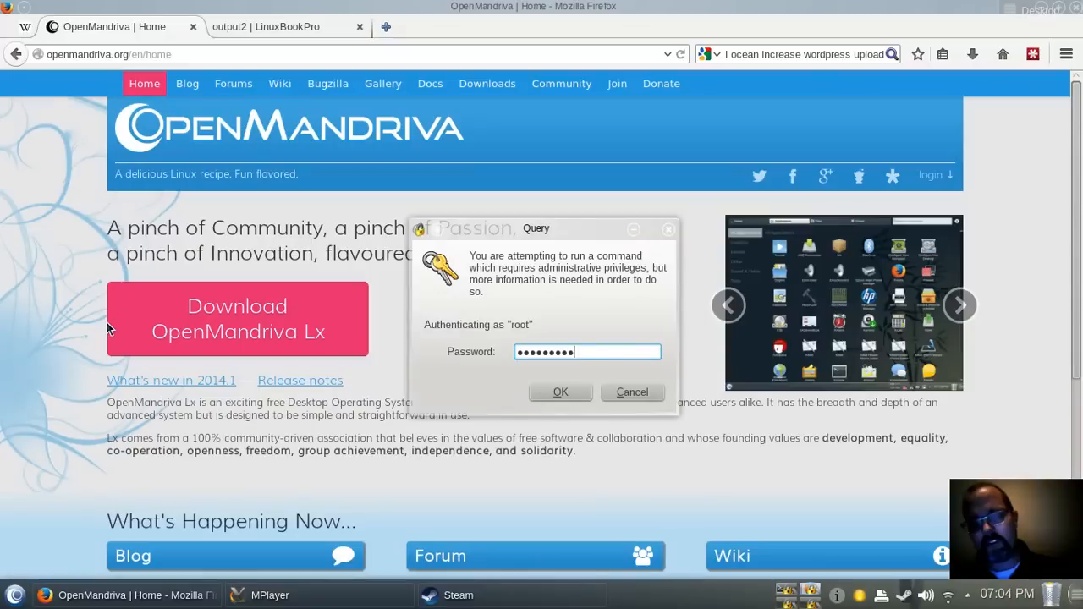
{"action": "left_click", "coordinate": [559, 391]}
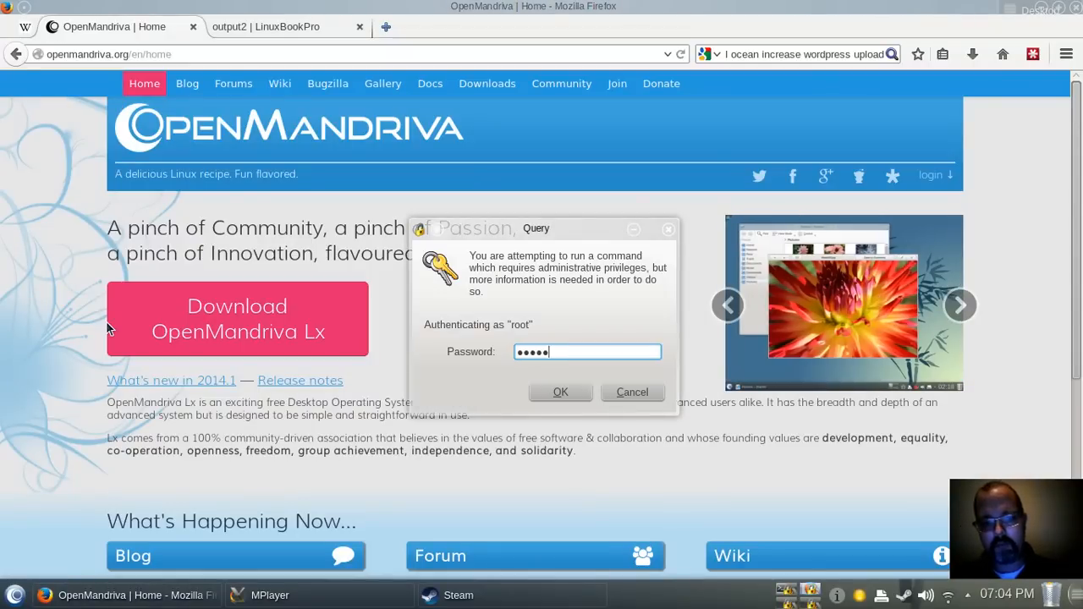
{"action": "left_click", "coordinate": [559, 392]}
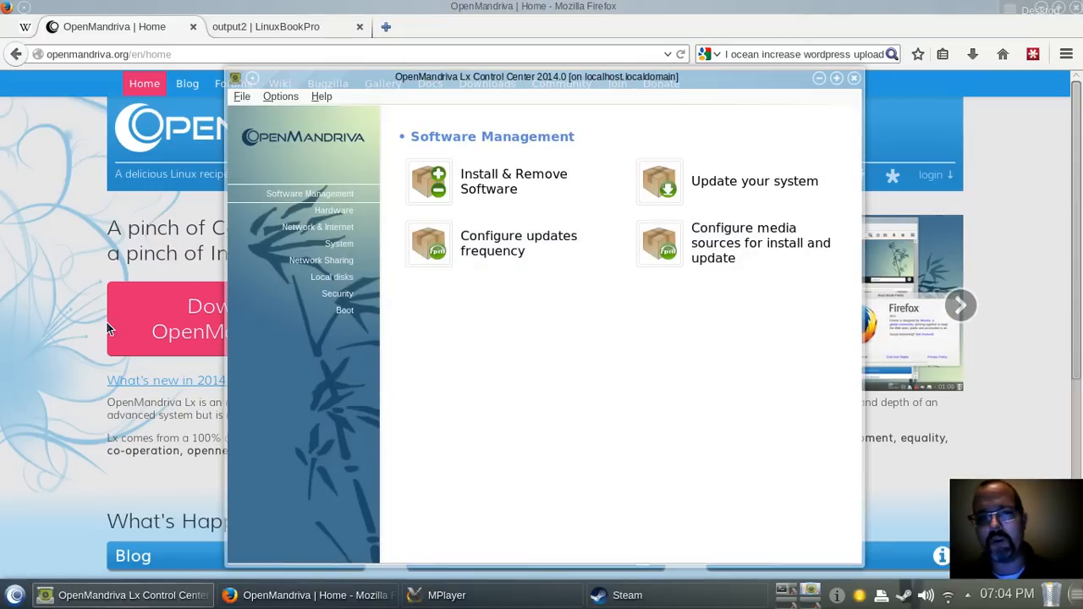
{"action": "mouse_move", "coordinate": [93, 231]}
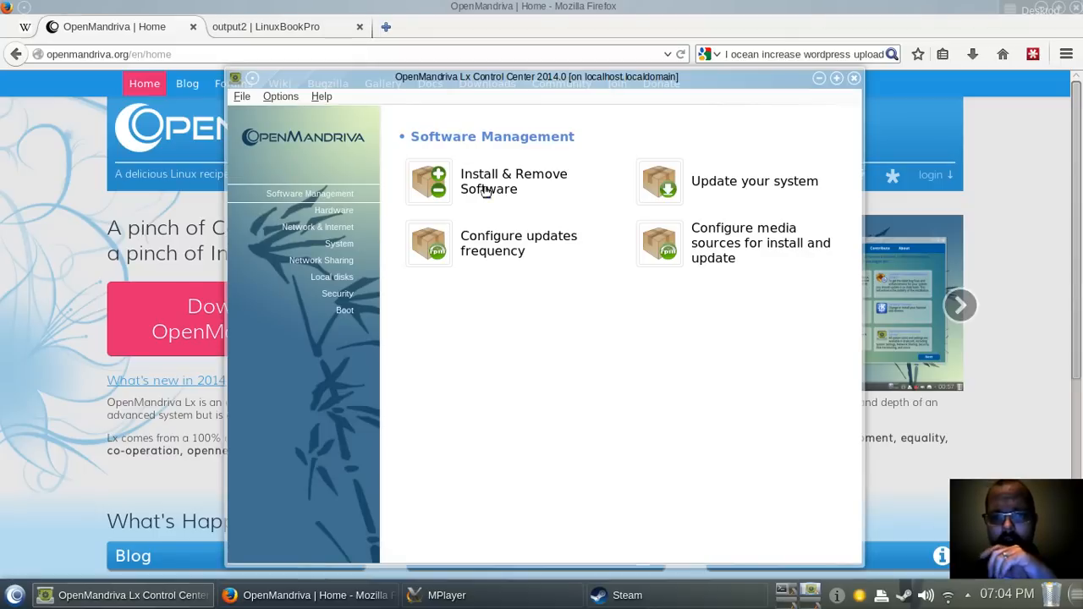
{"action": "mouse_move", "coordinate": [499, 248]}
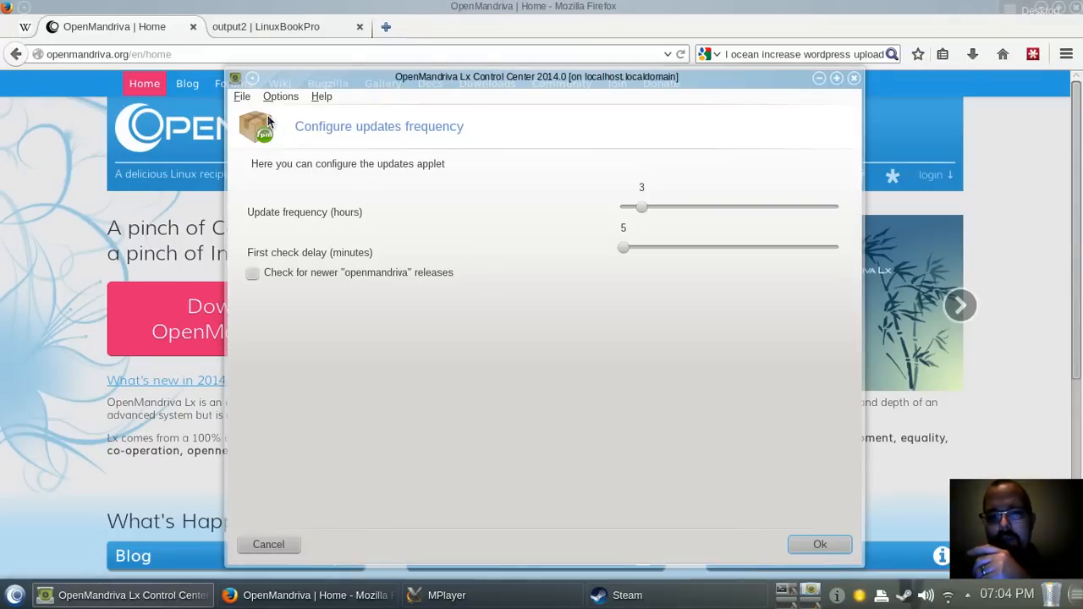
{"action": "mouse_move", "coordinate": [470, 312]}
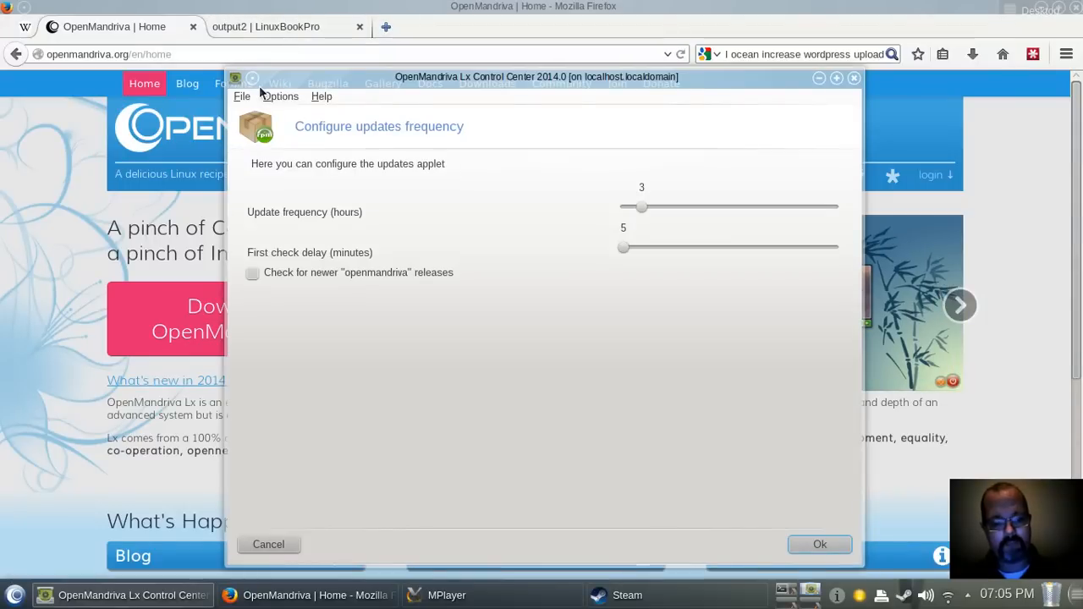
{"action": "mouse_move", "coordinate": [827, 85]}
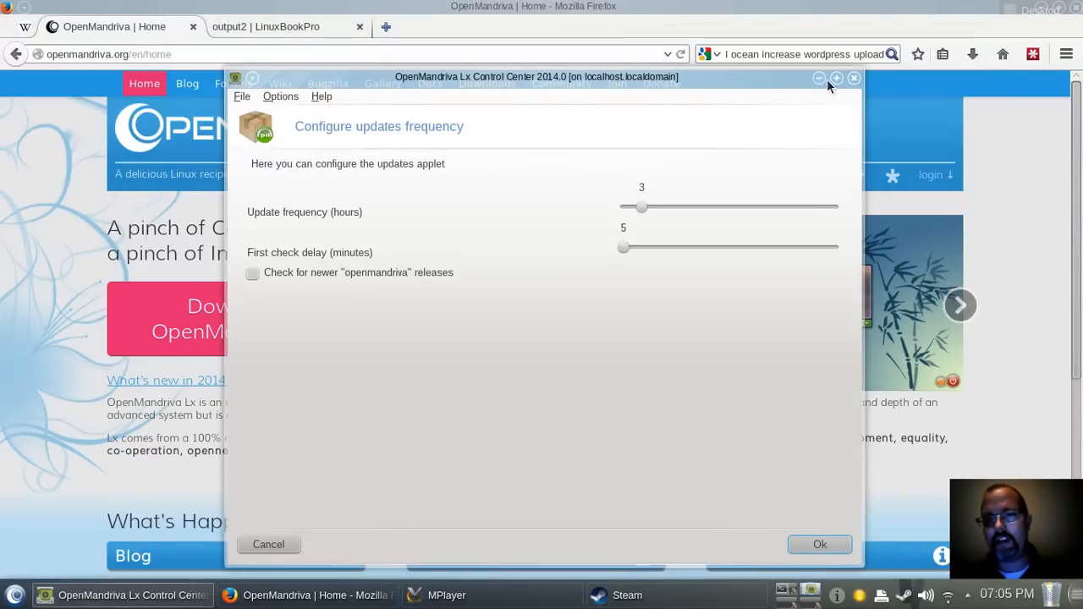
Start 'Update your system' from Software Management in the Control Center.
{"action": "left_click", "coordinate": [268, 544]}
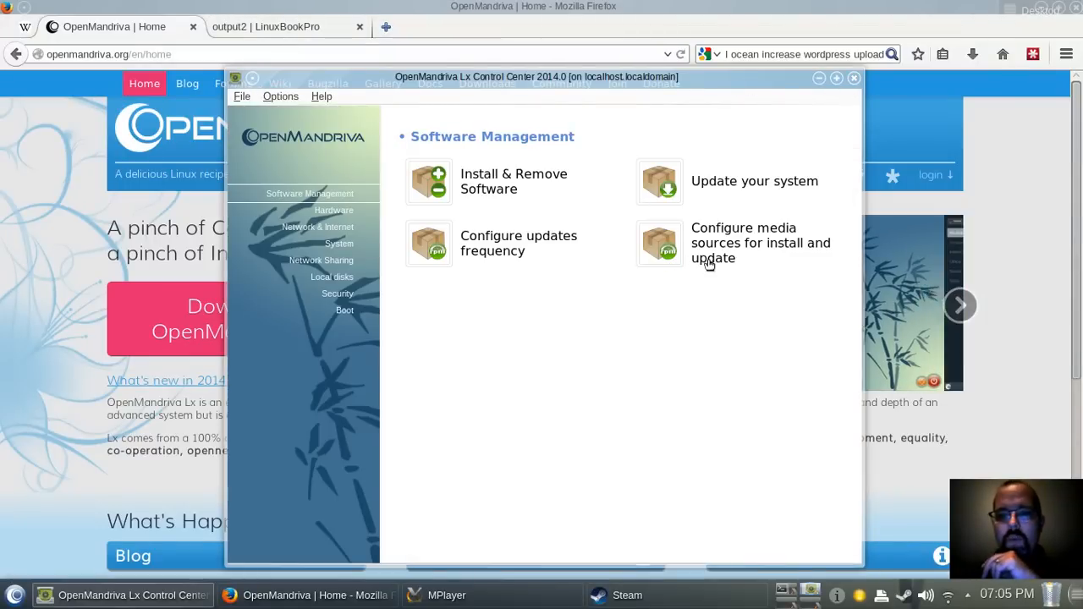
{"action": "mouse_move", "coordinate": [499, 178]}
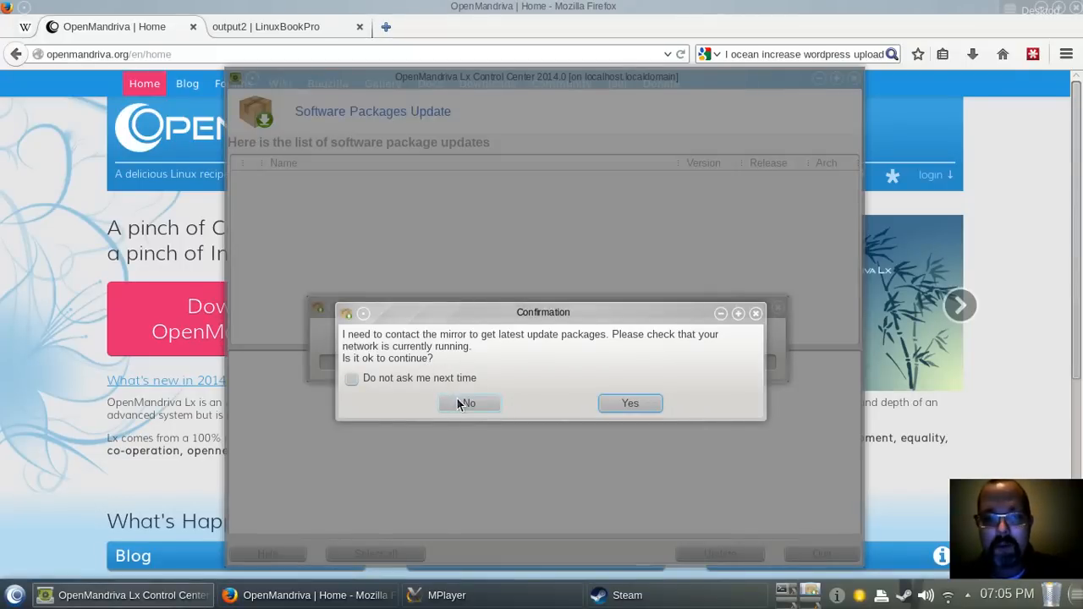
Decline the mirror update confirmation twice, then reopen the application menu.
{"action": "left_click", "coordinate": [467, 402]}
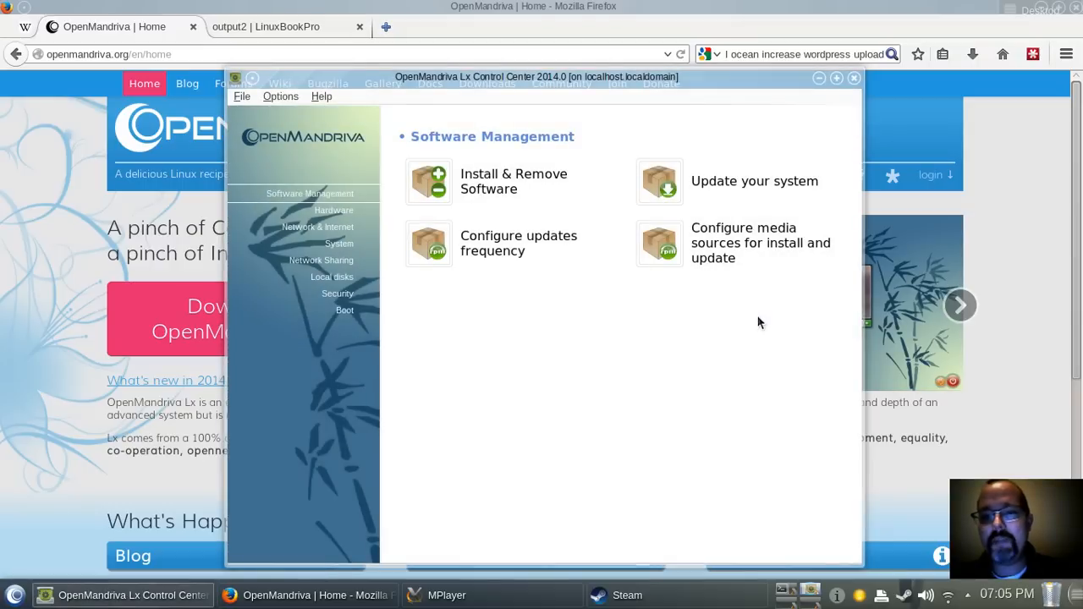
{"action": "left_click", "coordinate": [753, 180]}
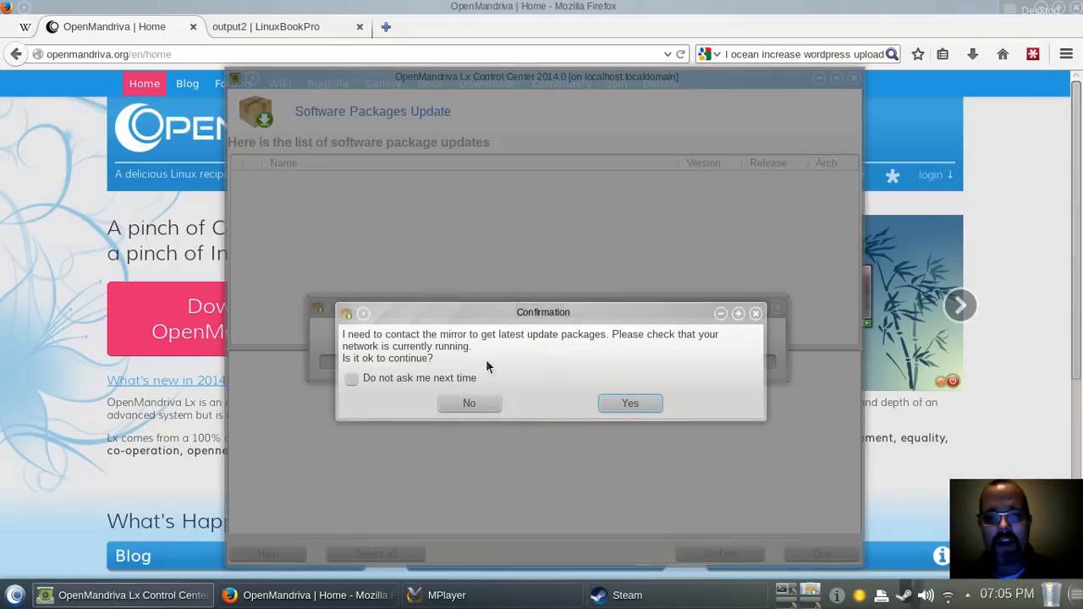
{"action": "left_click", "coordinate": [629, 403]}
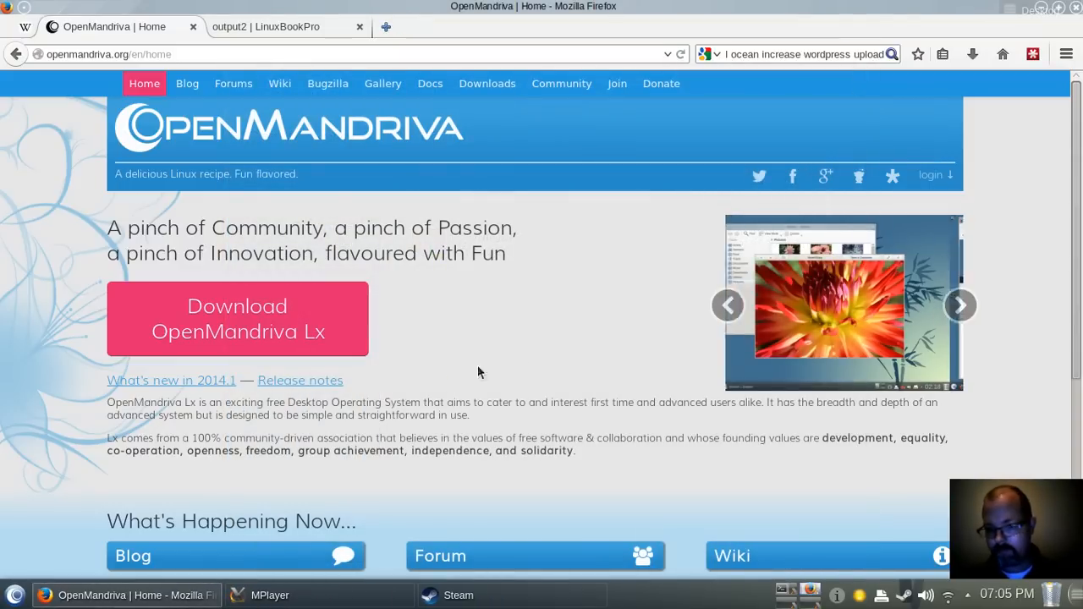
{"action": "left_click", "coordinate": [13, 595]}
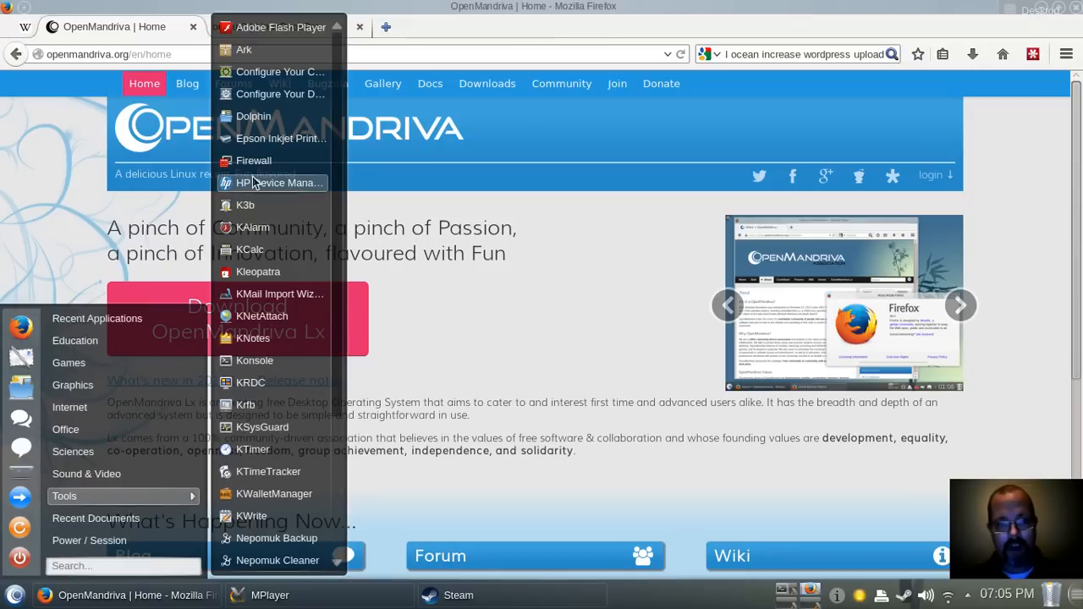
{"action": "mouse_move", "coordinate": [279, 72]}
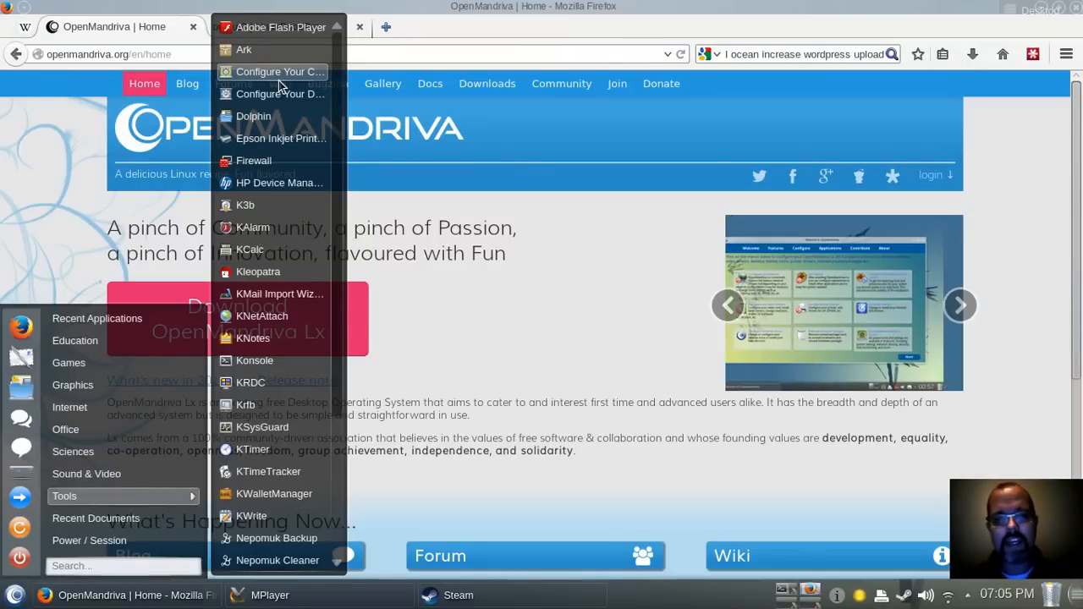
{"action": "mouse_move", "coordinate": [279, 94]}
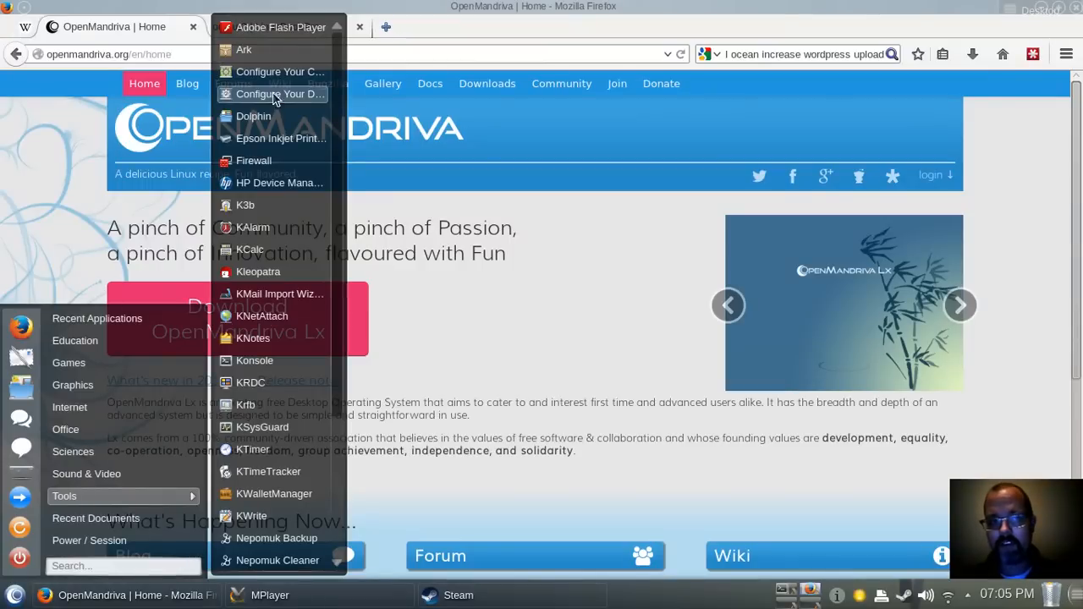
{"action": "mouse_move", "coordinate": [275, 101]}
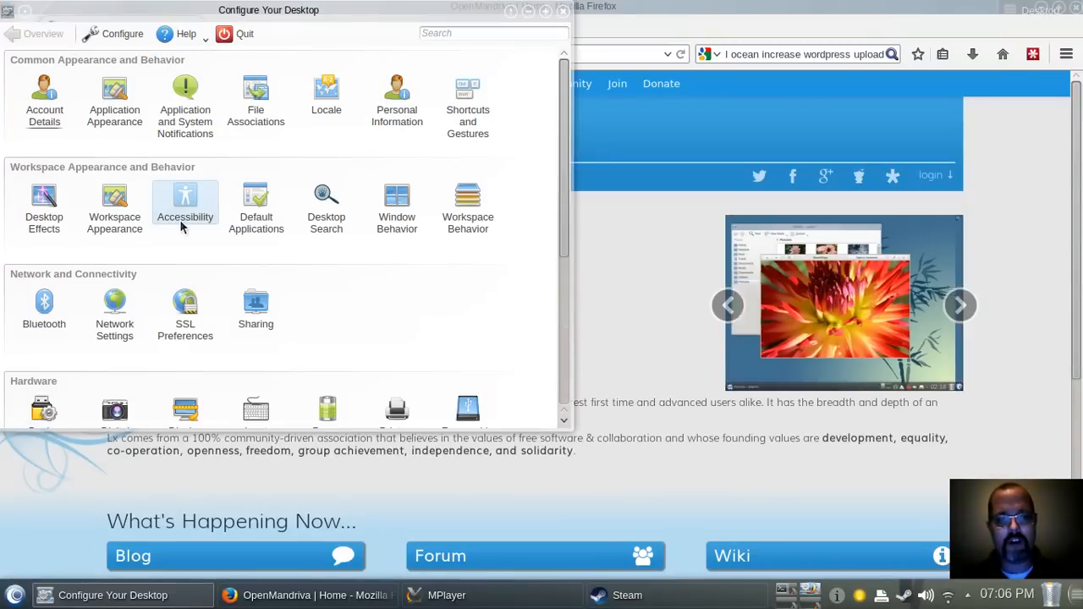
{"action": "mouse_move", "coordinate": [114, 208]}
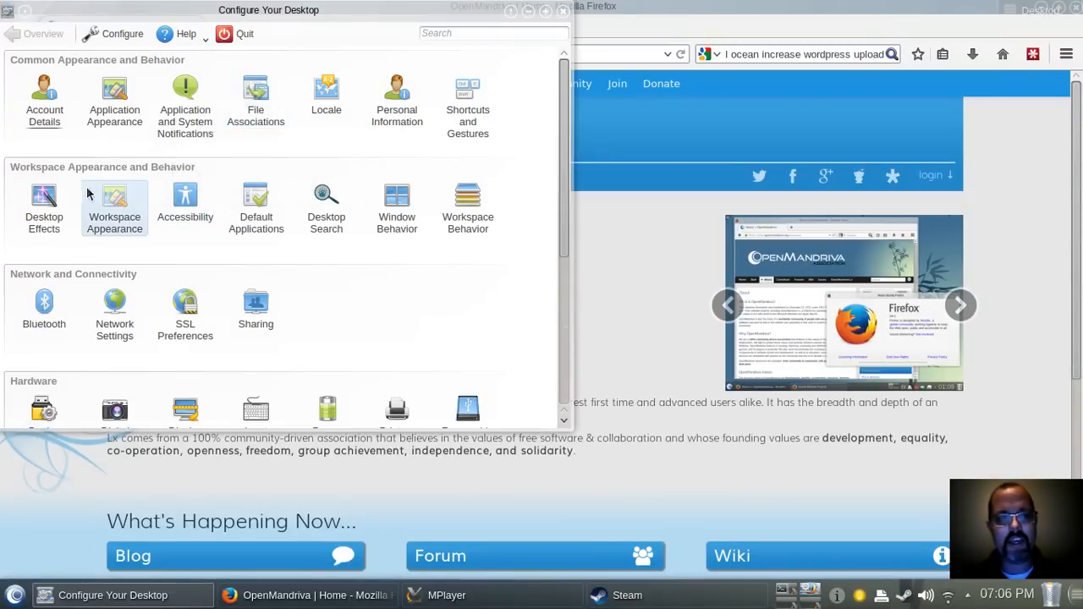
{"action": "left_click", "coordinate": [114, 203]}
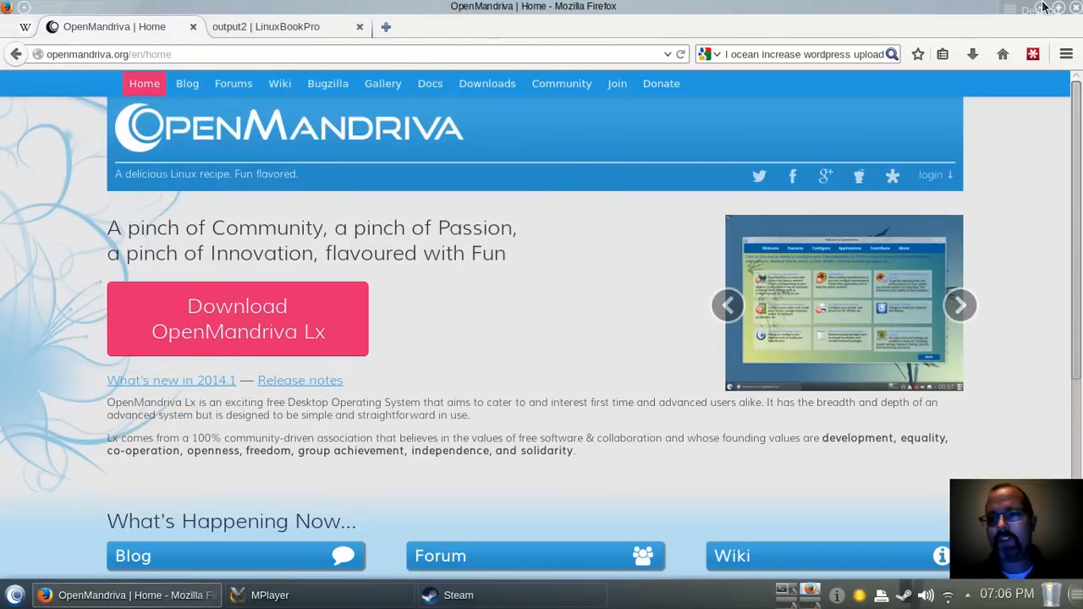
{"action": "left_click", "coordinate": [458, 594]}
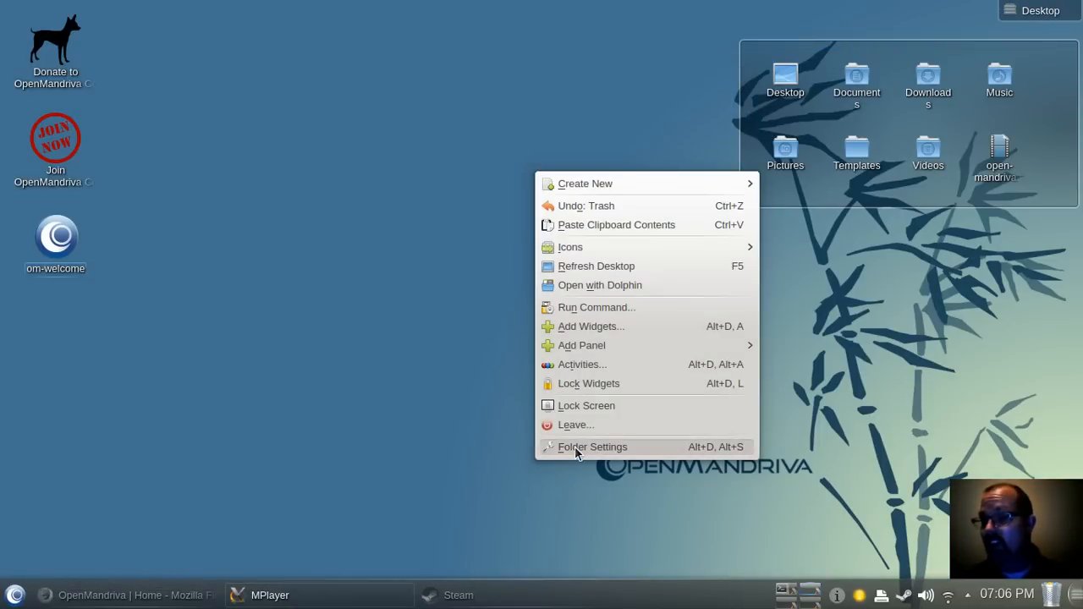
Open Folder Settings from the desktop menu, close it unchanged, and dismiss the menu.
{"action": "left_click", "coordinate": [593, 447]}
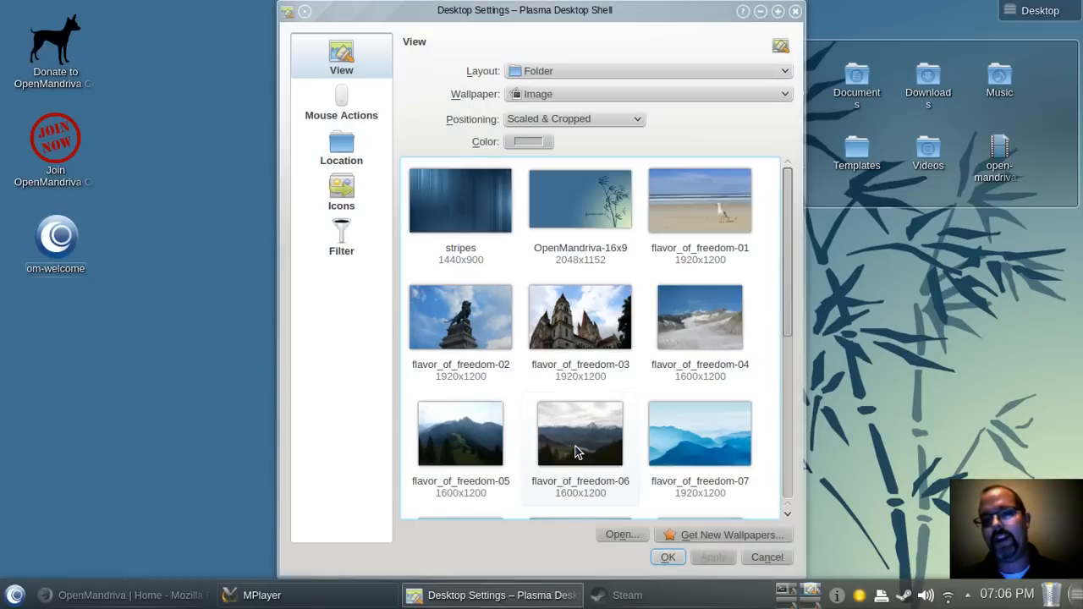
{"action": "mouse_move", "coordinate": [575, 100]}
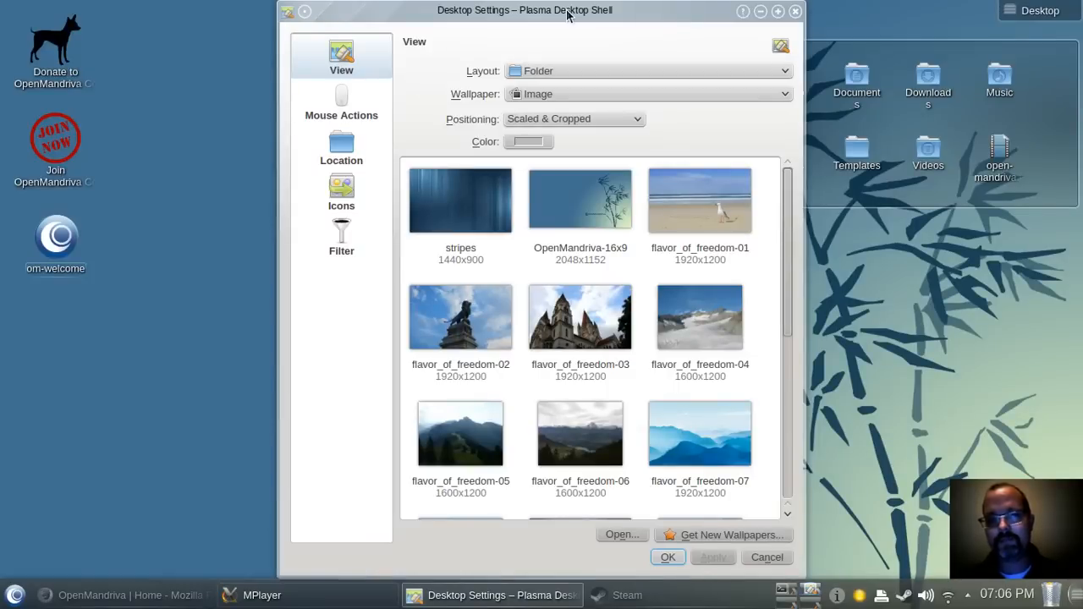
{"action": "left_click", "coordinate": [341, 148]}
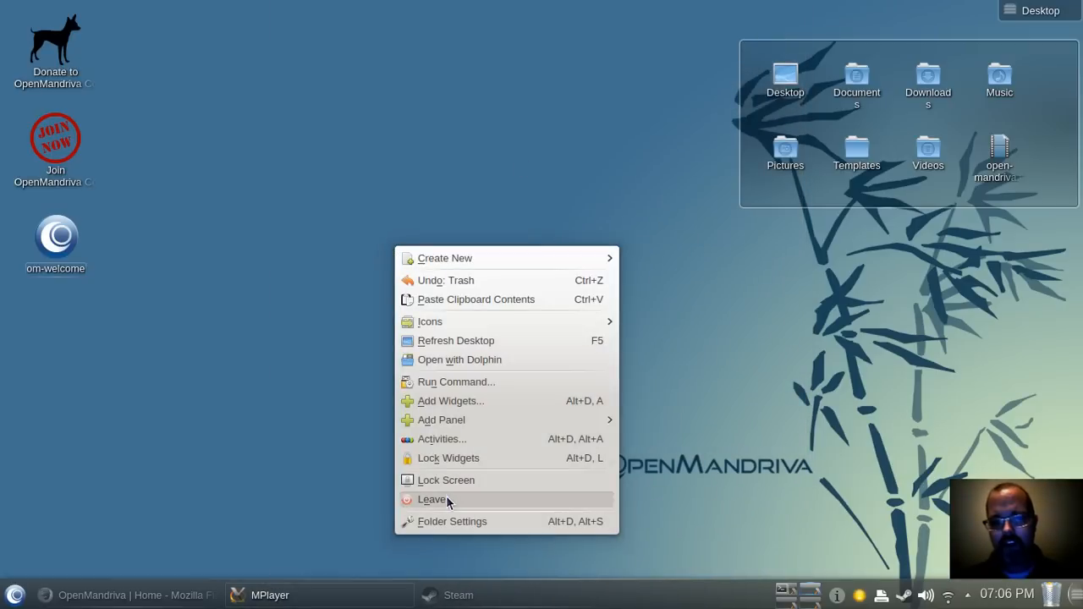
{"action": "left_click", "coordinate": [452, 521]}
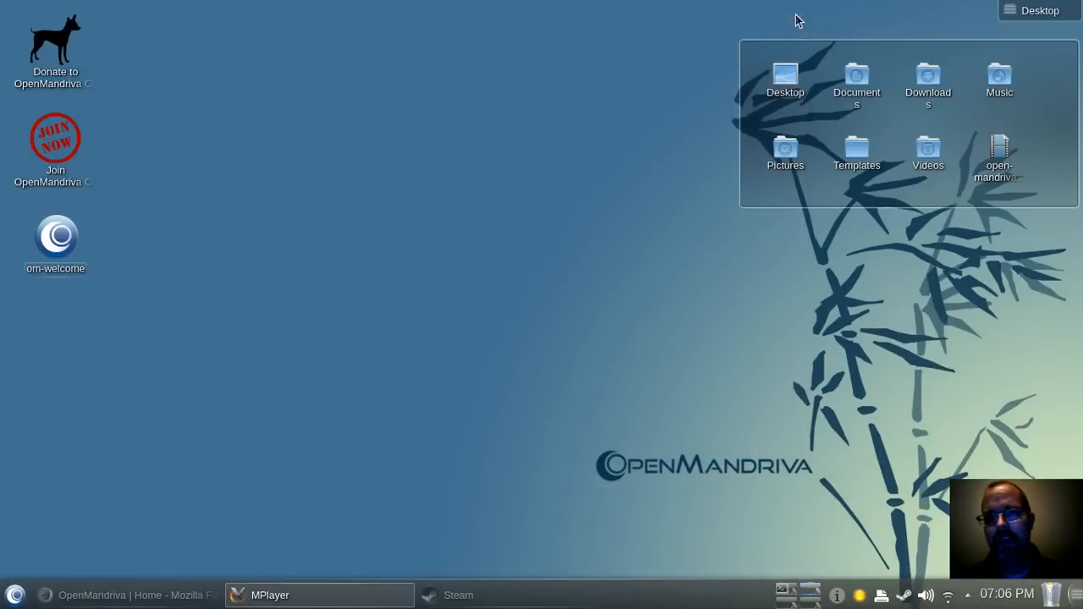
{"action": "mouse_move", "coordinate": [613, 165]}
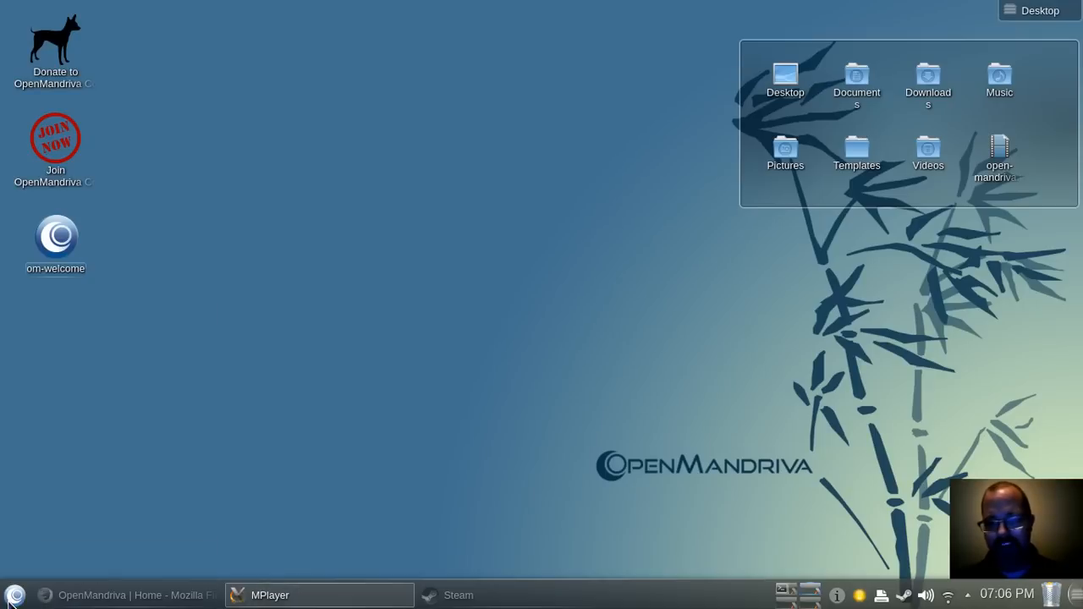
{"action": "left_click", "coordinate": [14, 595]}
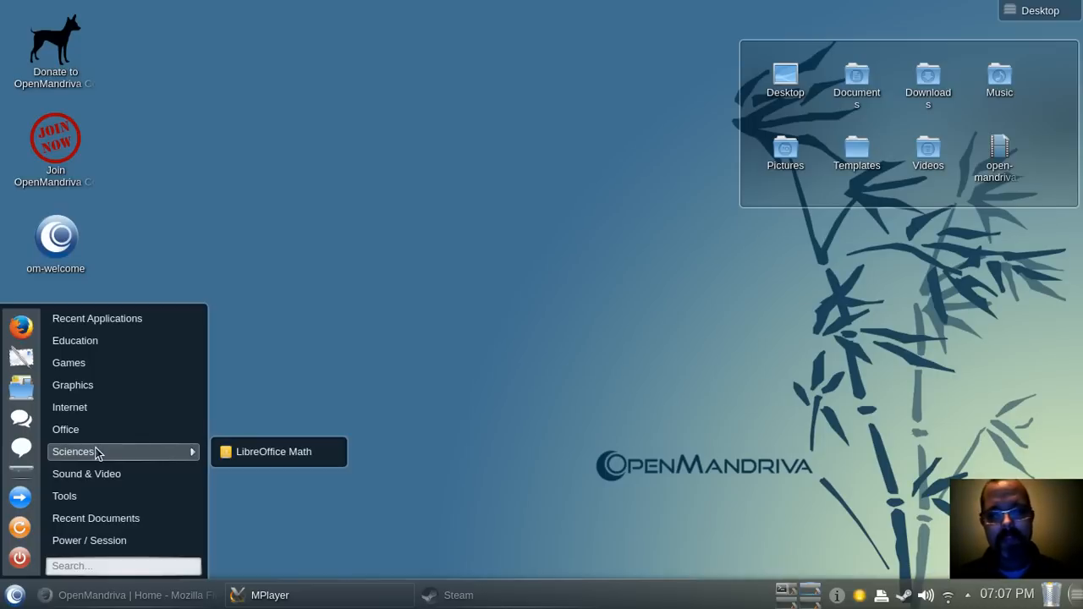
{"action": "mouse_move", "coordinate": [541, 567]}
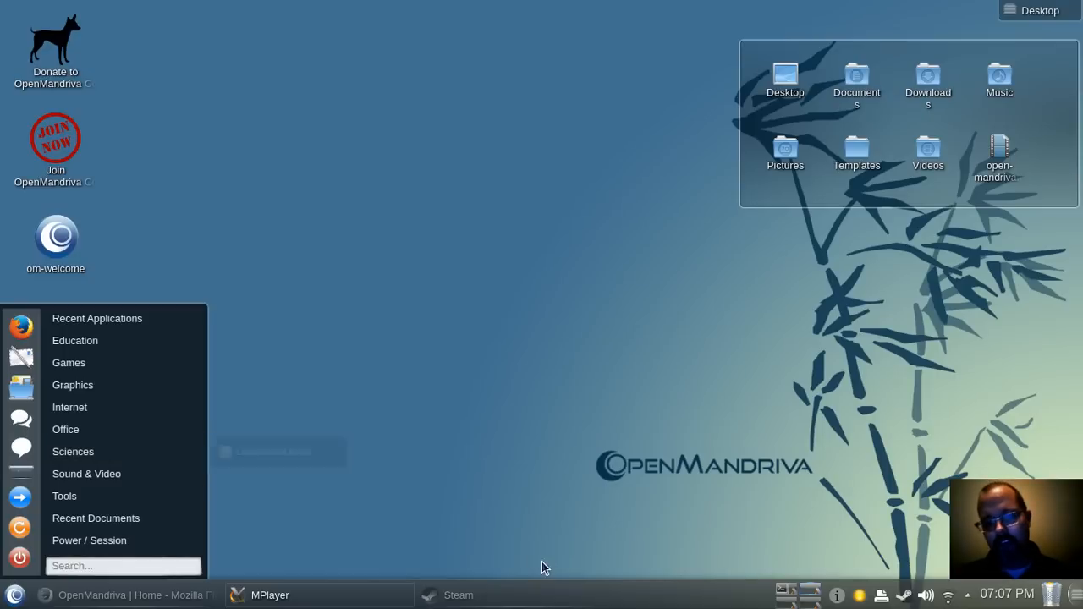
{"action": "left_click", "coordinate": [427, 356]}
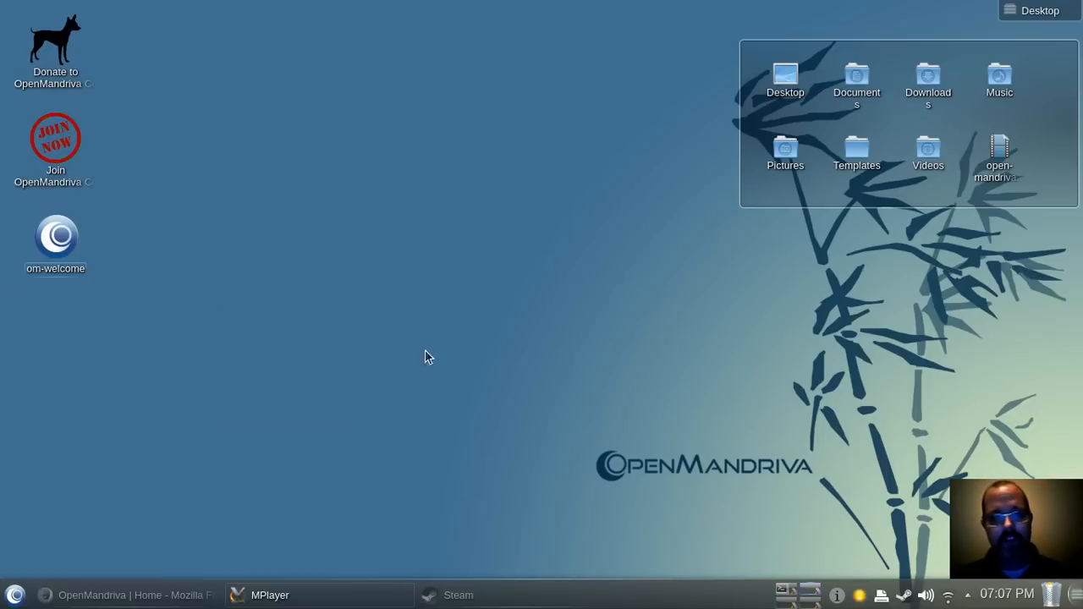
{"action": "mouse_move", "coordinate": [426, 367]}
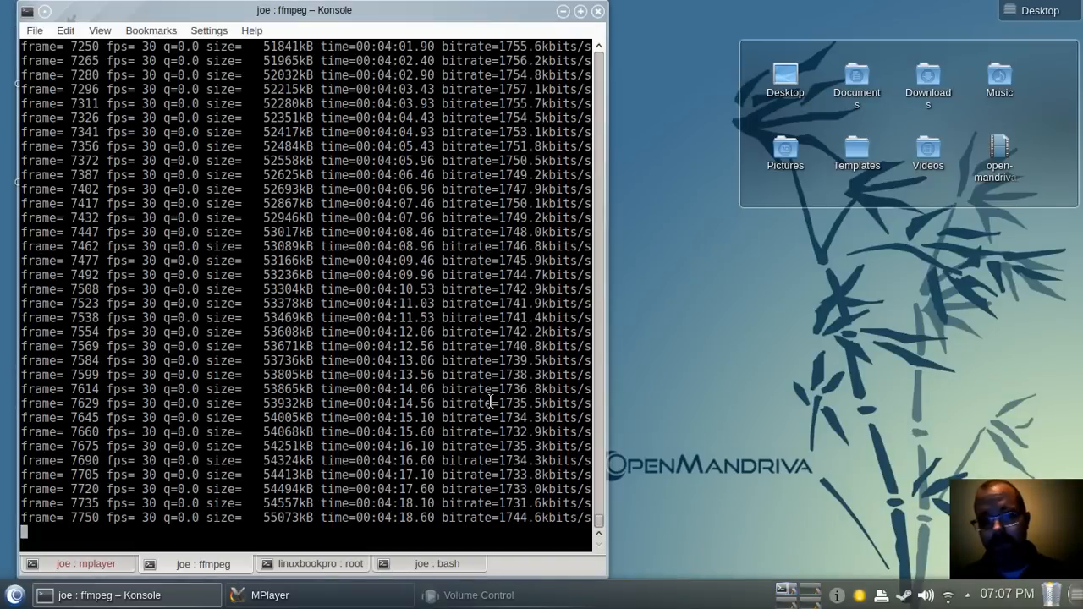
{"action": "left_click", "coordinate": [598, 11]}
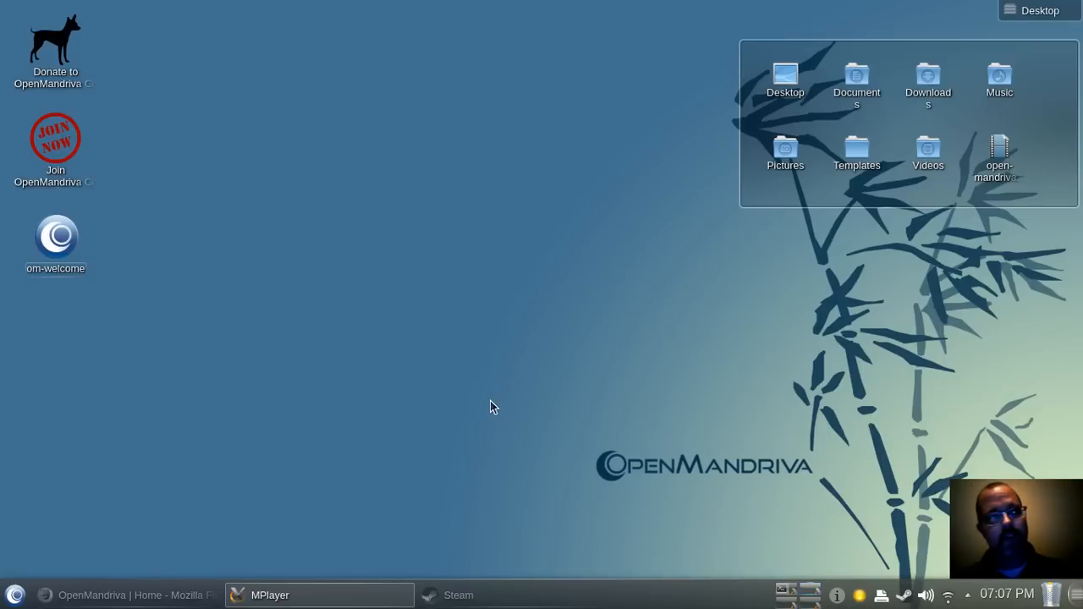
{"action": "mouse_move", "coordinate": [526, 302]}
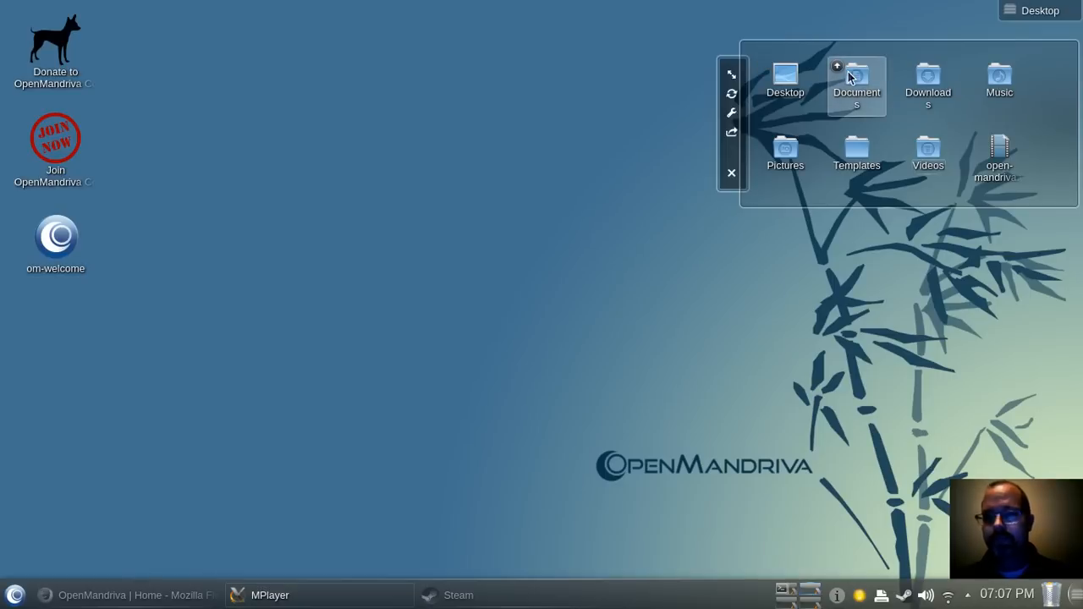
{"action": "double_click", "coordinate": [855, 81]}
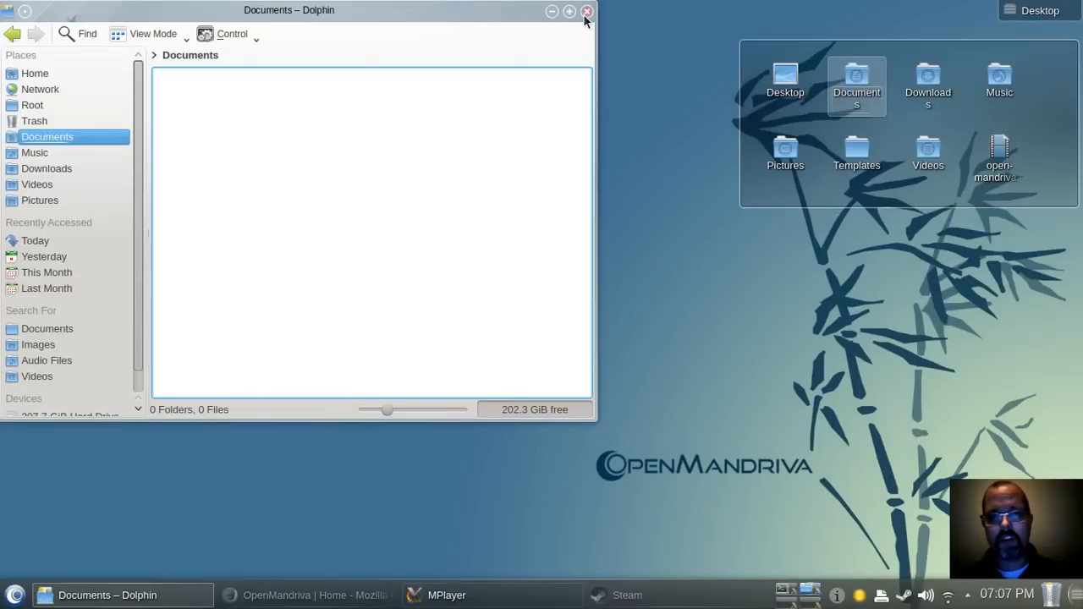
{"action": "left_click", "coordinate": [586, 11]}
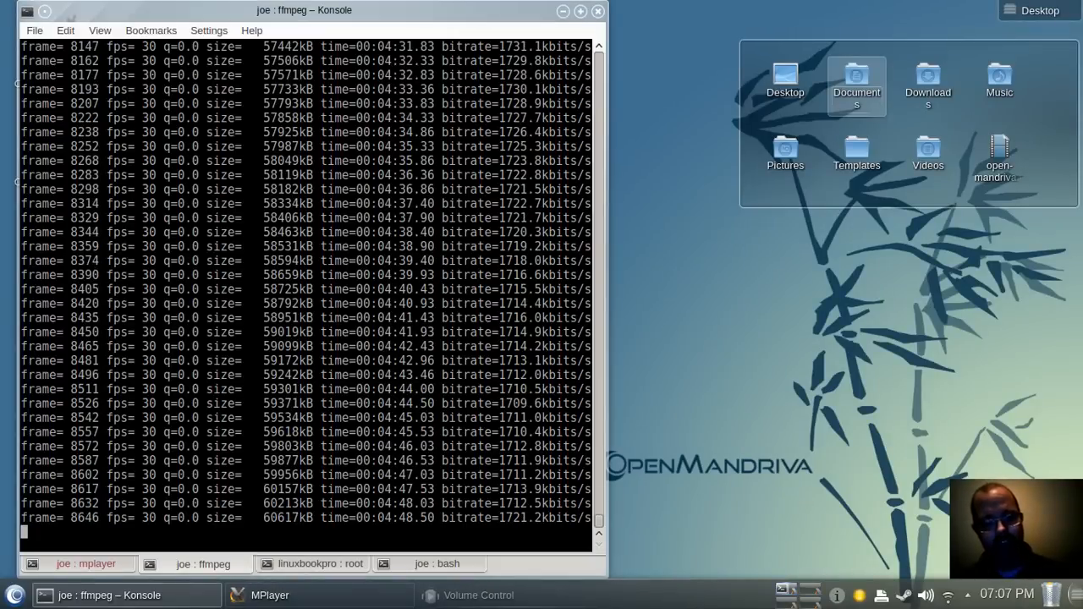